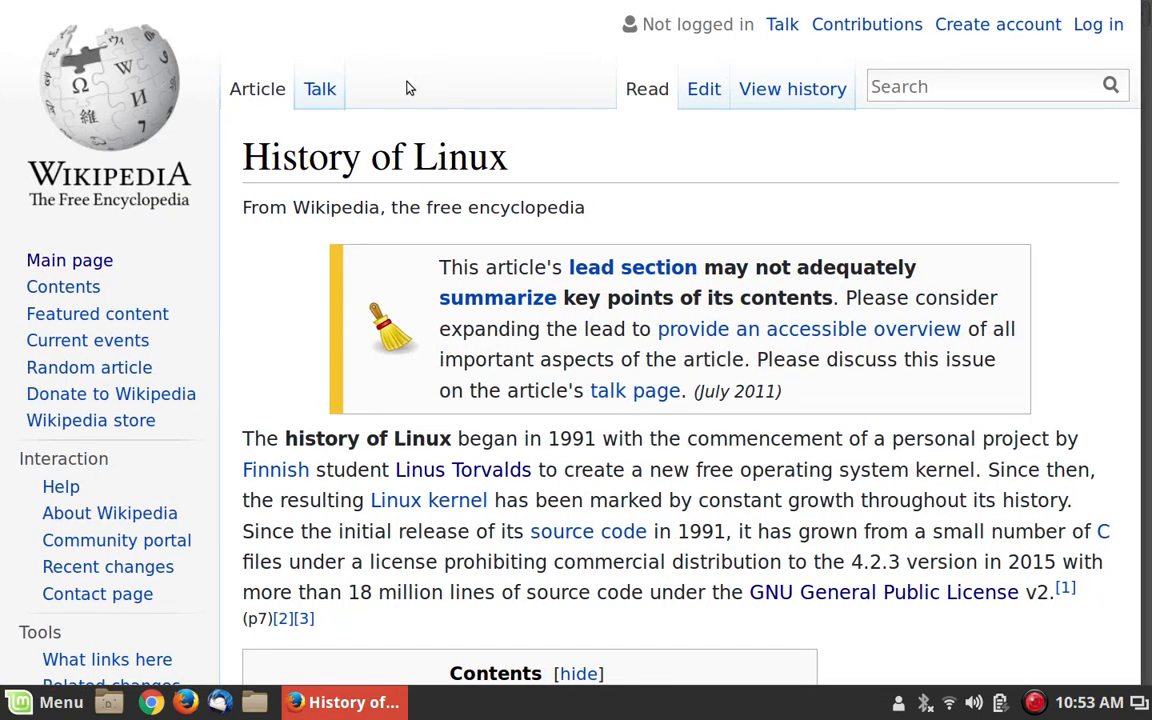
- Scroll the History of Linux article and follow the link to Richard Stallman's Simple English page
{"action": "scroll", "scroll_direction": "down", "scroll_amount": 3}
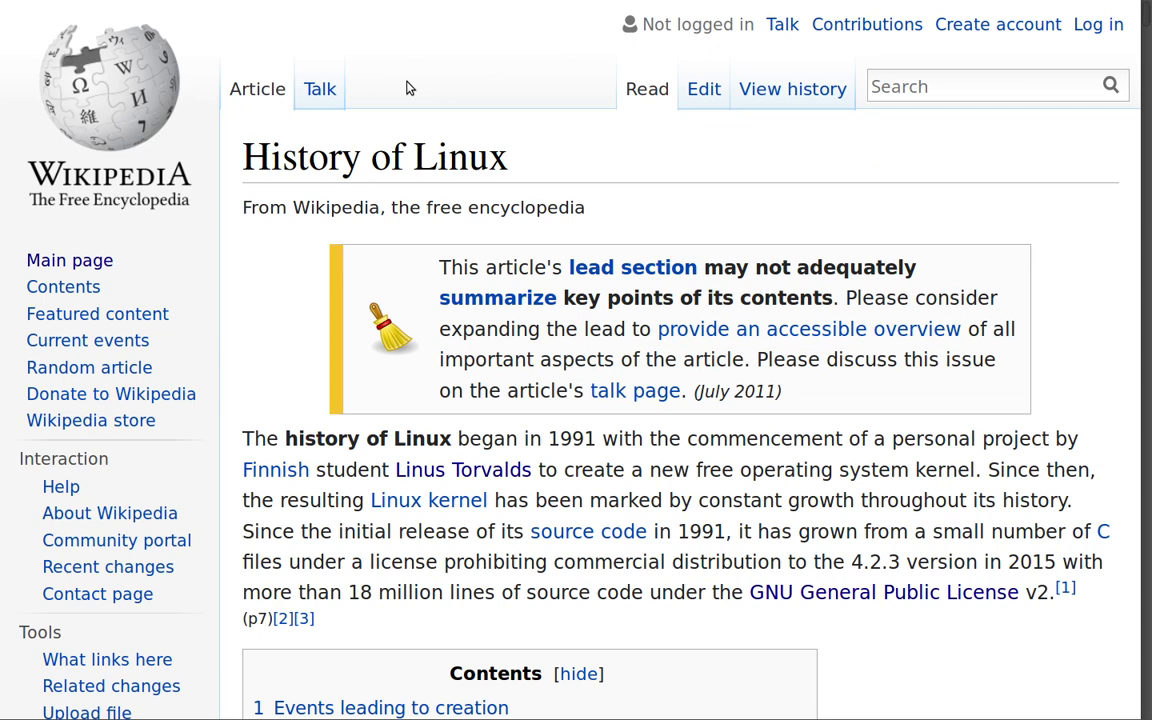
{"action": "left_click", "coordinate": [463, 469]}
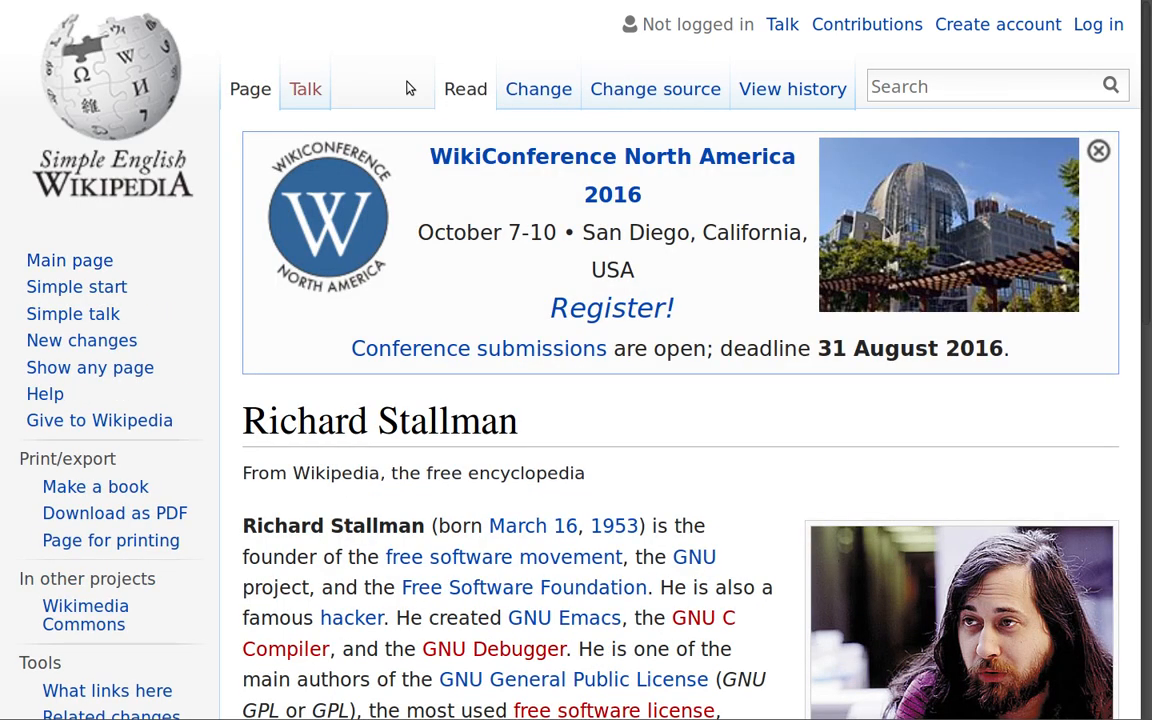
{"action": "scroll", "scroll_direction": "down", "scroll_amount": 3}
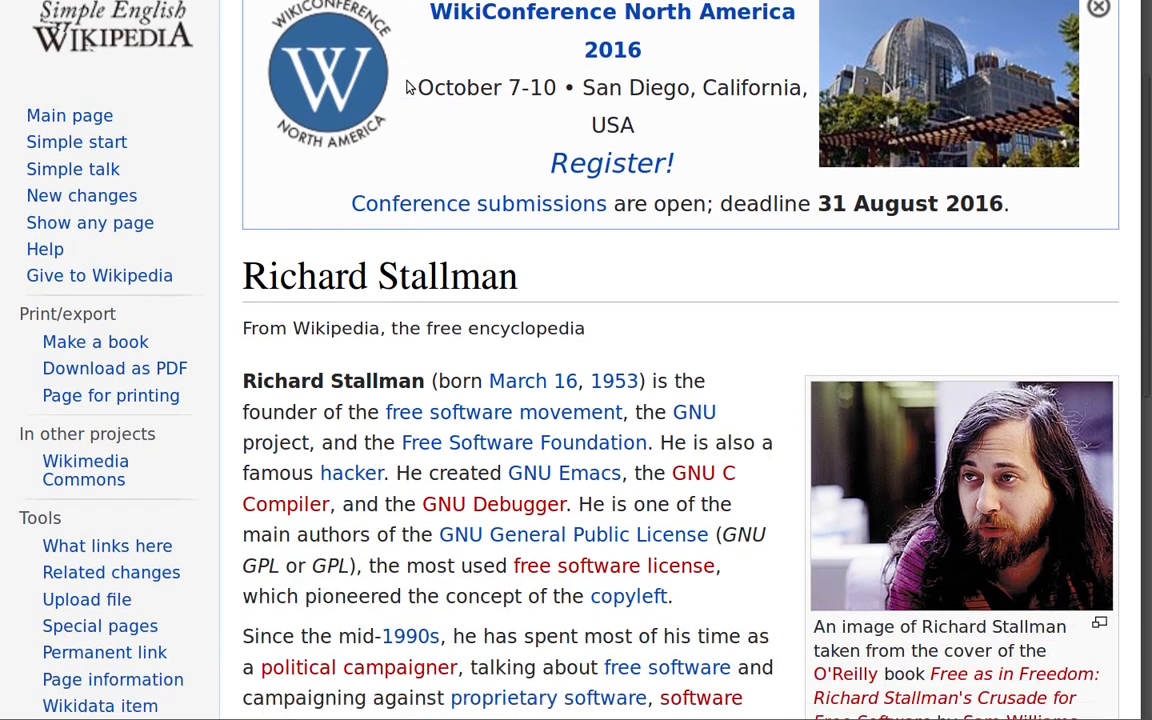
{"action": "scroll", "scroll_direction": "down", "scroll_amount": 3}
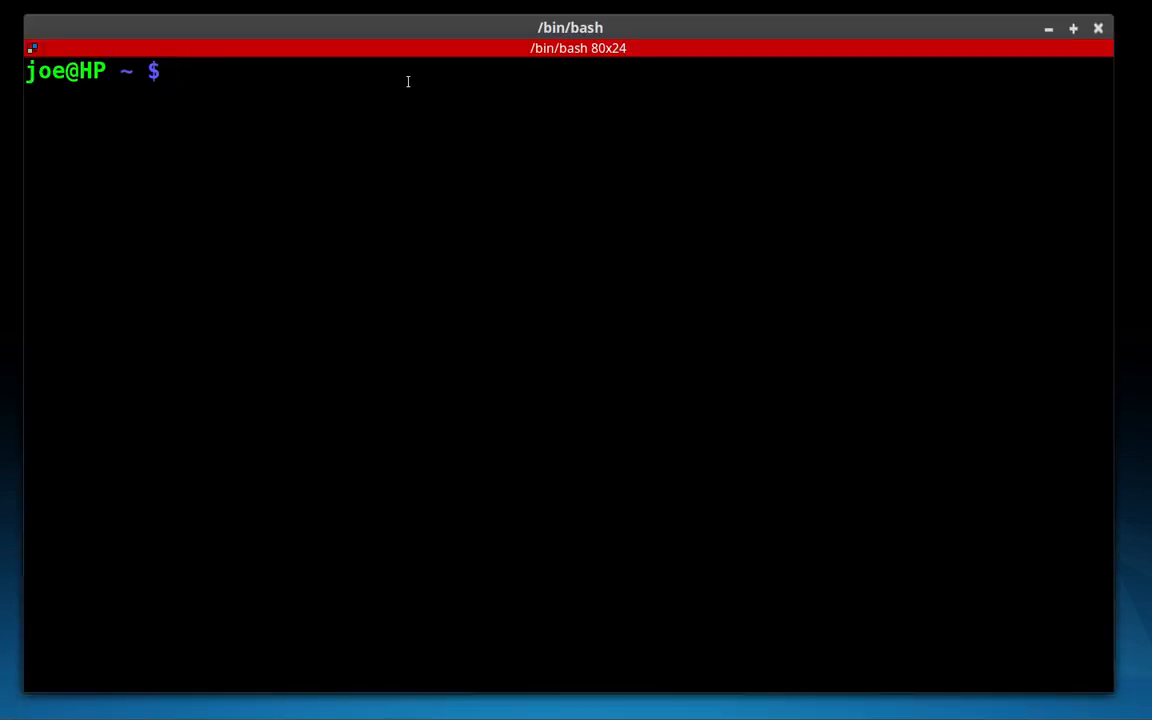
- Exit, SSH into 192.168.0.13, and highlight 'GNU/Linux 4.4.0-34-generic x86_64' in the welcome banner
{"action": "type", "text": "exit"}
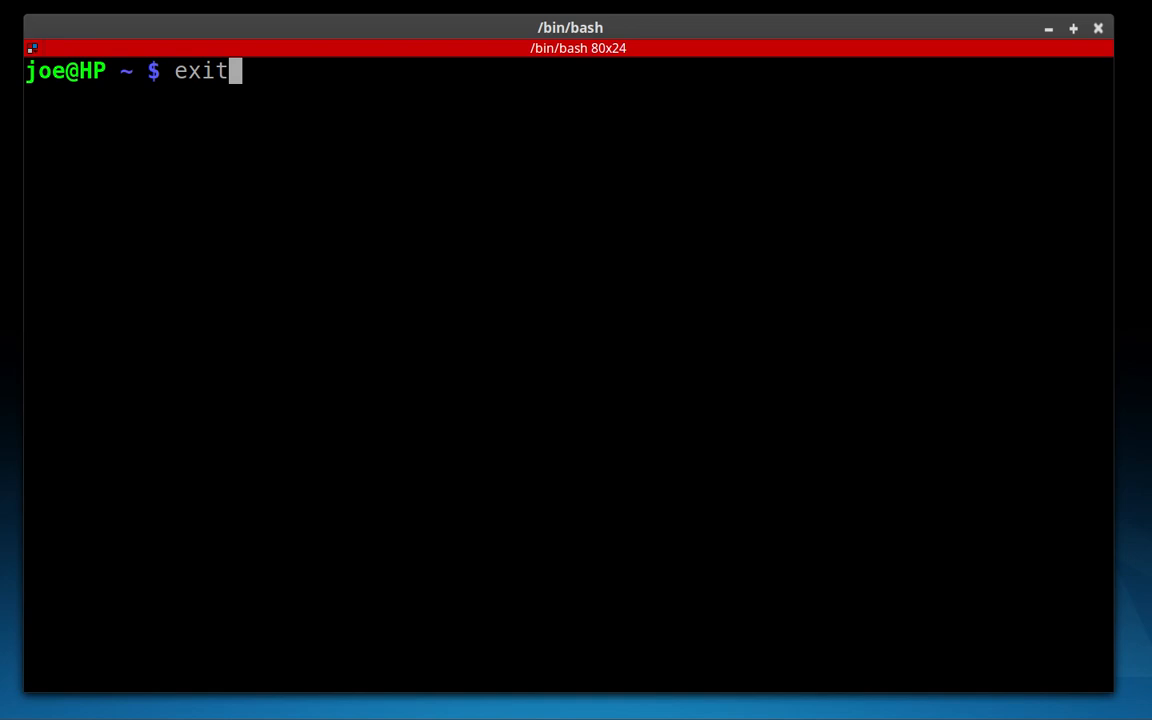
{"action": "type", "text": "ssh 192.168.0.13"}
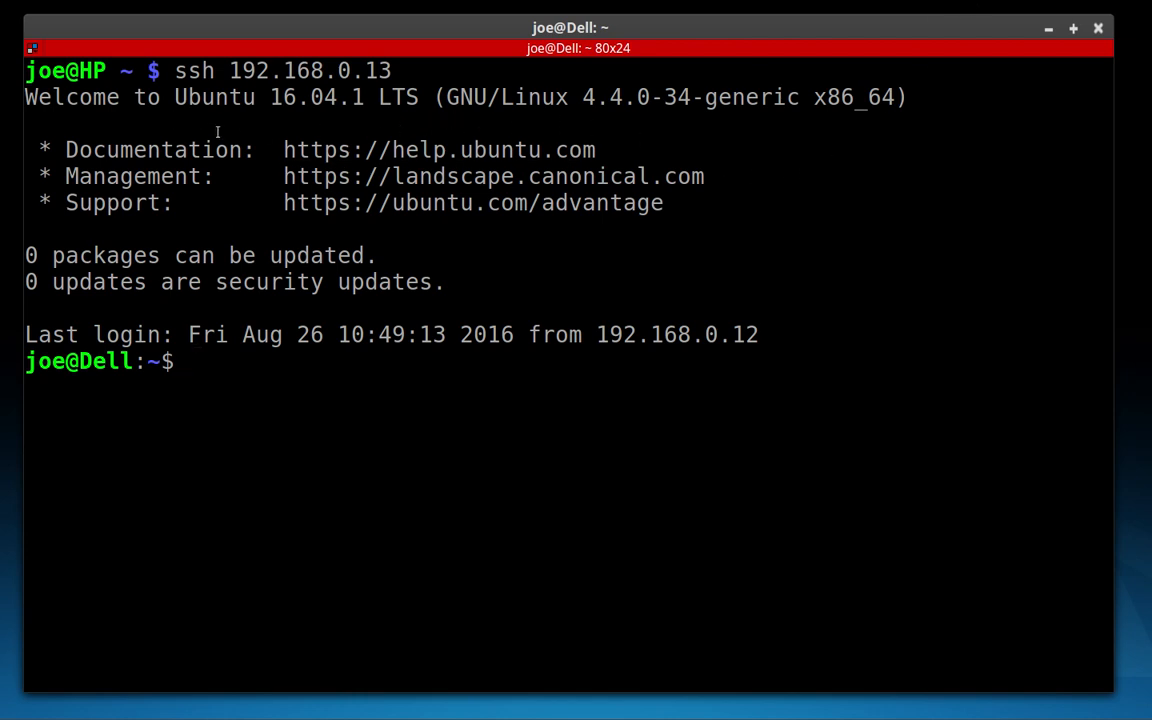
{"action": "mouse_move", "coordinate": [479, 150]}
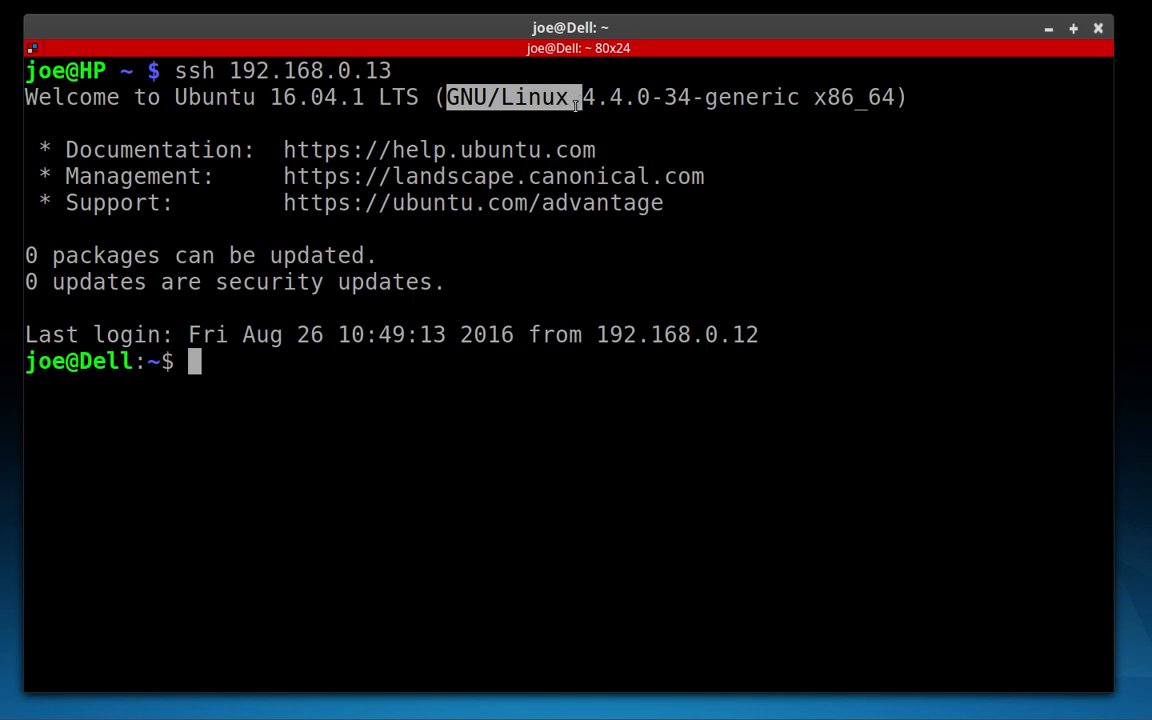
{"action": "left_click_drag", "start_coordinate": [575, 97], "coordinate": [758, 97]}
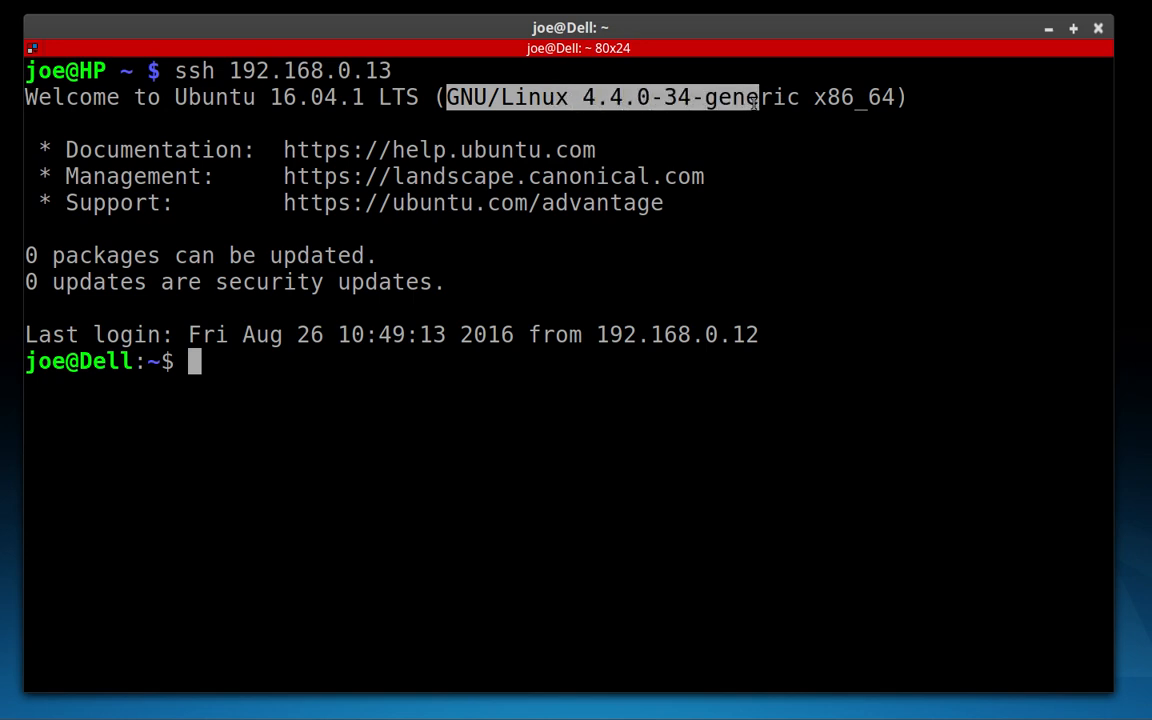
{"action": "left_click_drag", "start_coordinate": [755, 97], "coordinate": [895, 97]}
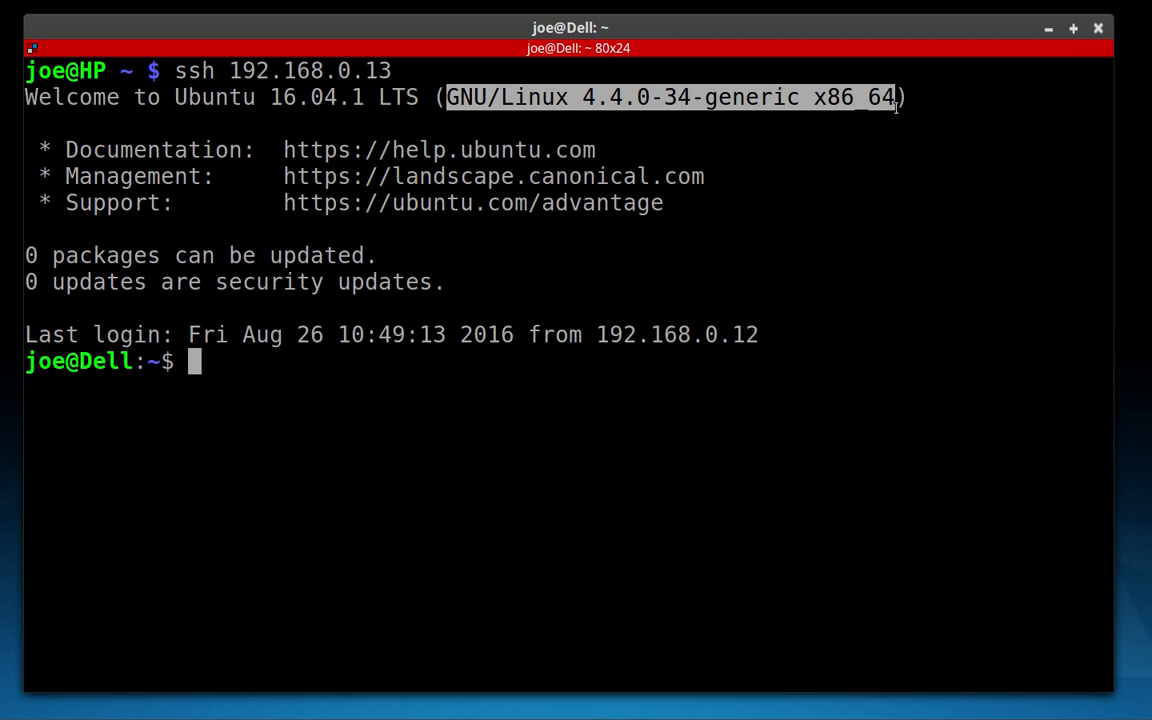